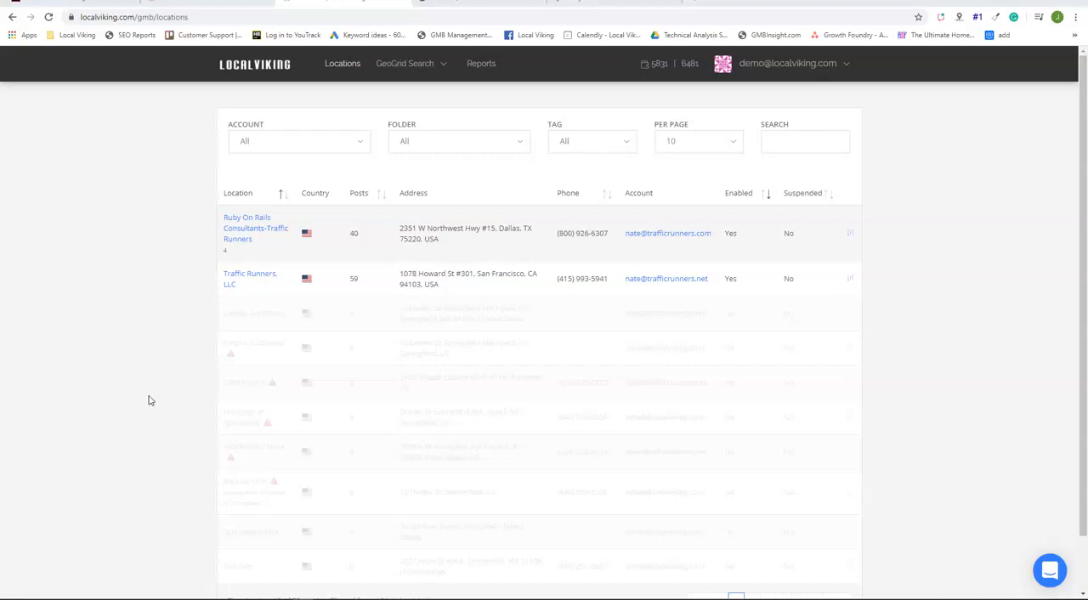
mouse_move(326, 104)
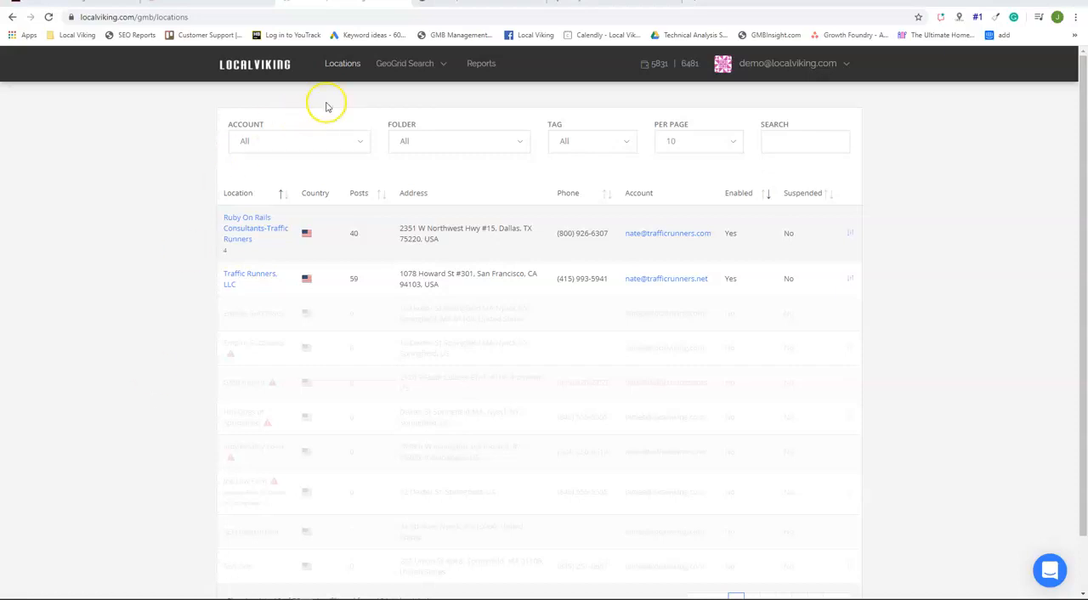
Open the GeoGrid Search dropdown in the top navigation of the Locations page
left_click(404, 63)
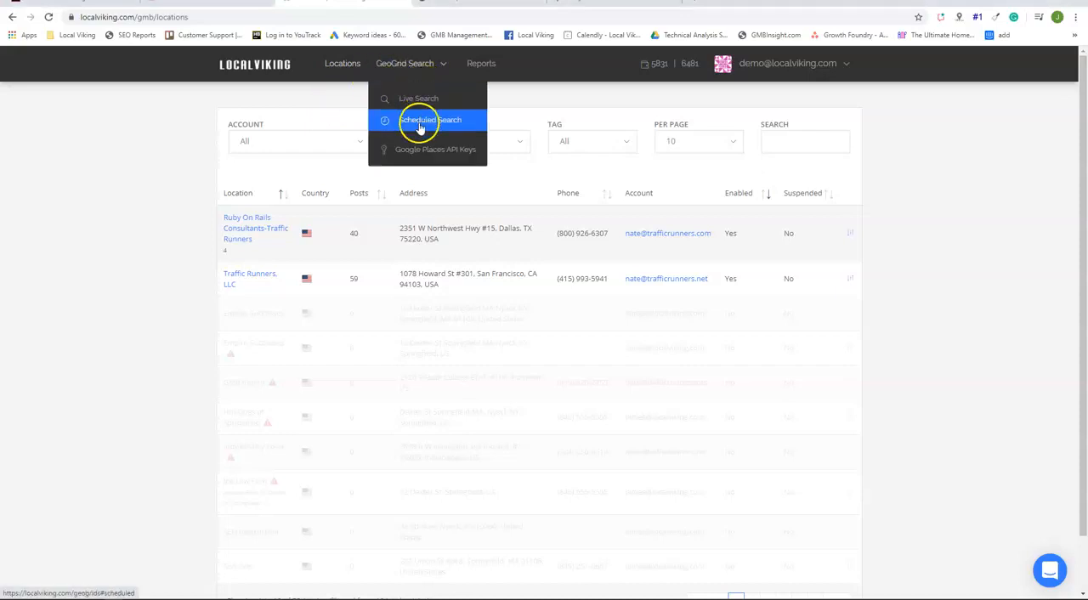
Start a Live Search and pick Ruby On Rails Consultants-Traffic Runners from the 'Ruby on rails' suggestions
left_click(430, 120)
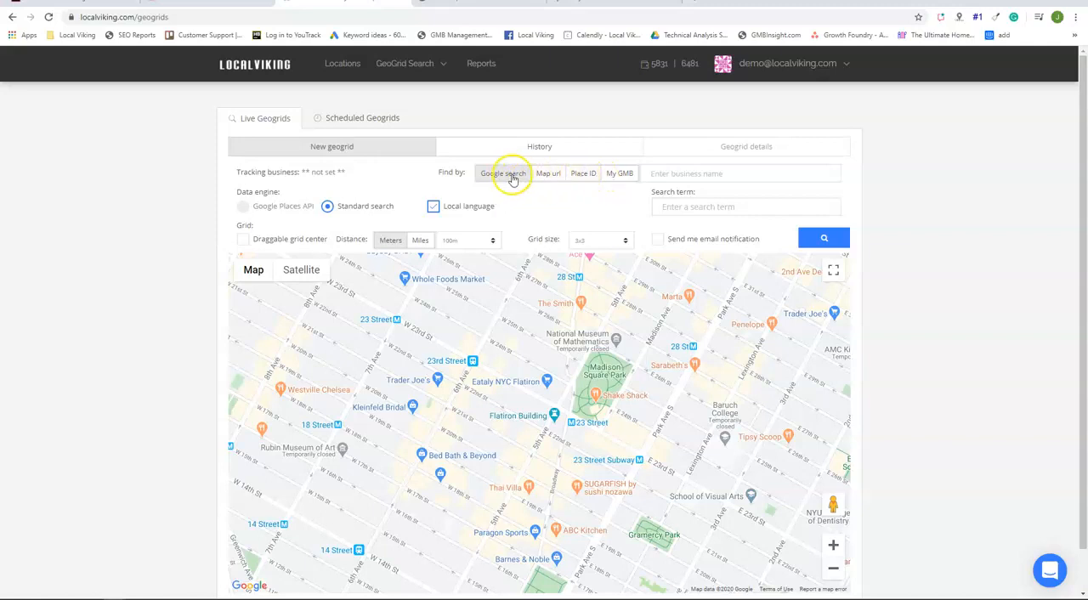
mouse_move(544, 176)
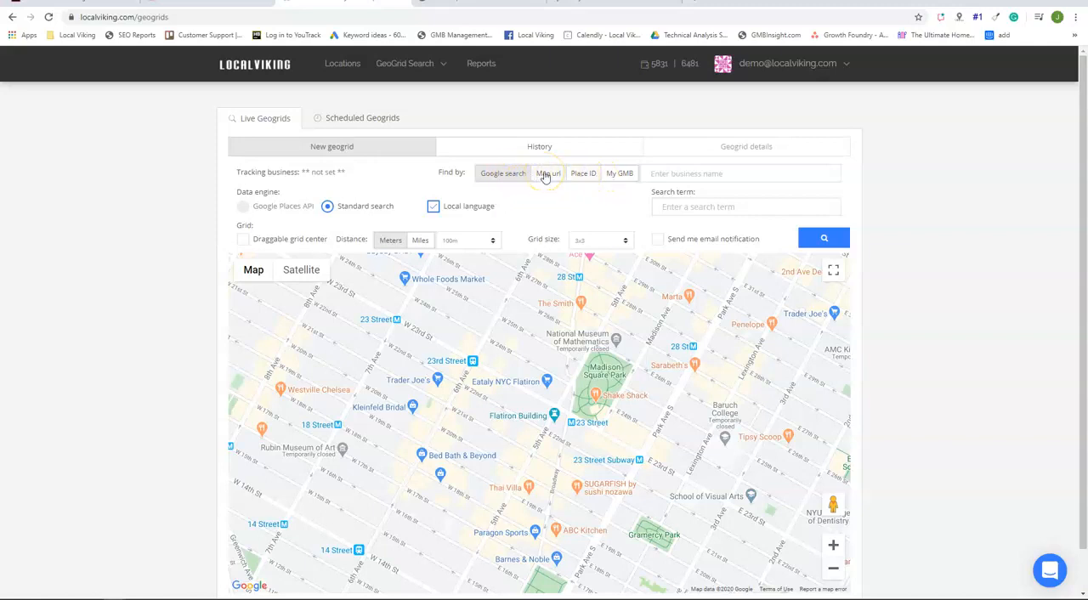
mouse_move(629, 178)
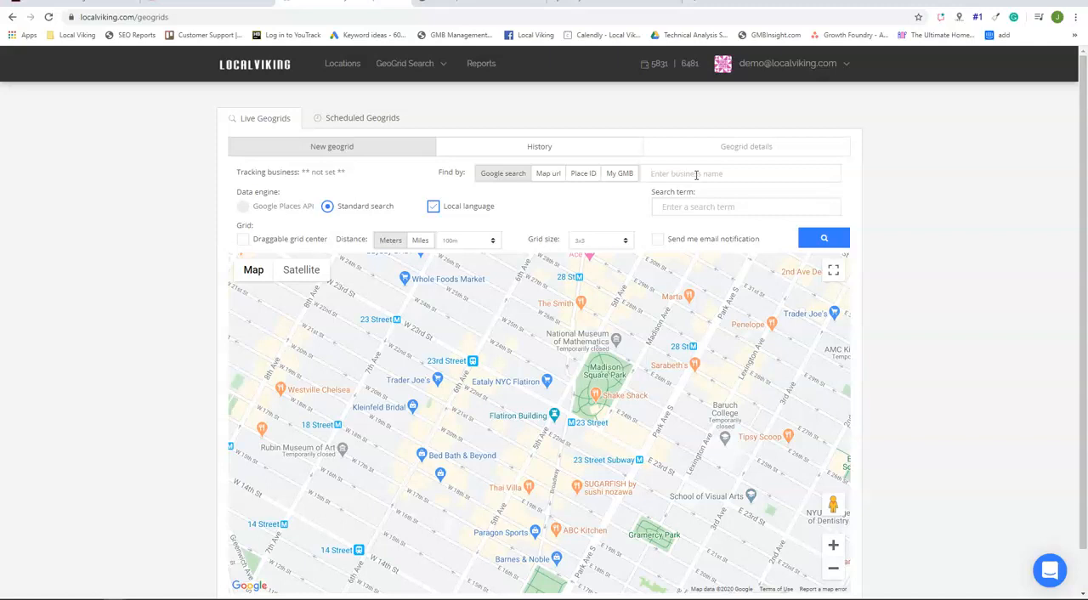
type("Ruby on ra")
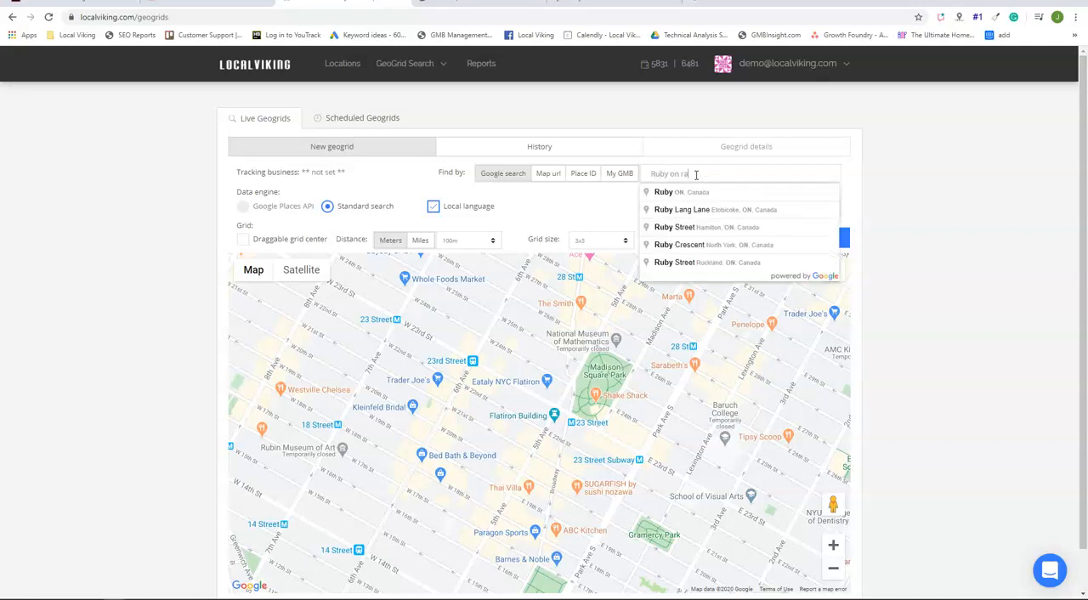
type("ils")
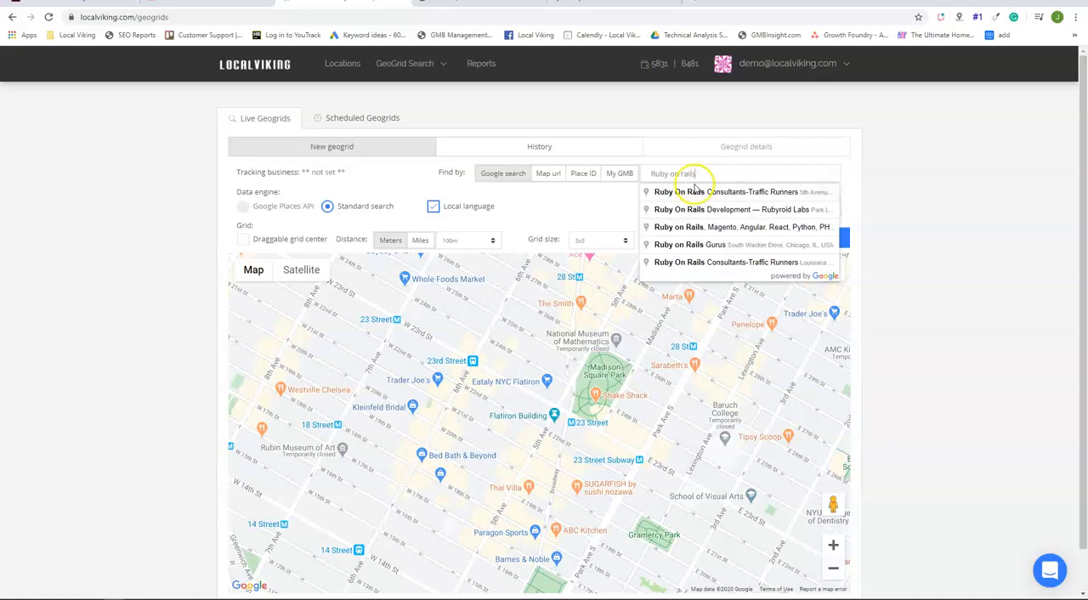
left_click(726, 192)
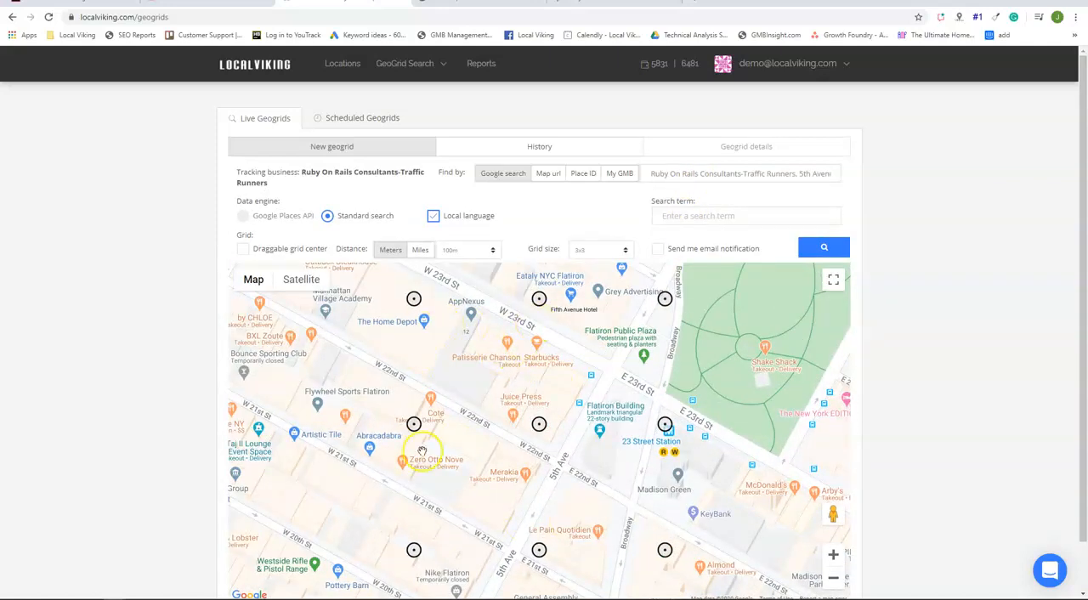
mouse_move(700, 180)
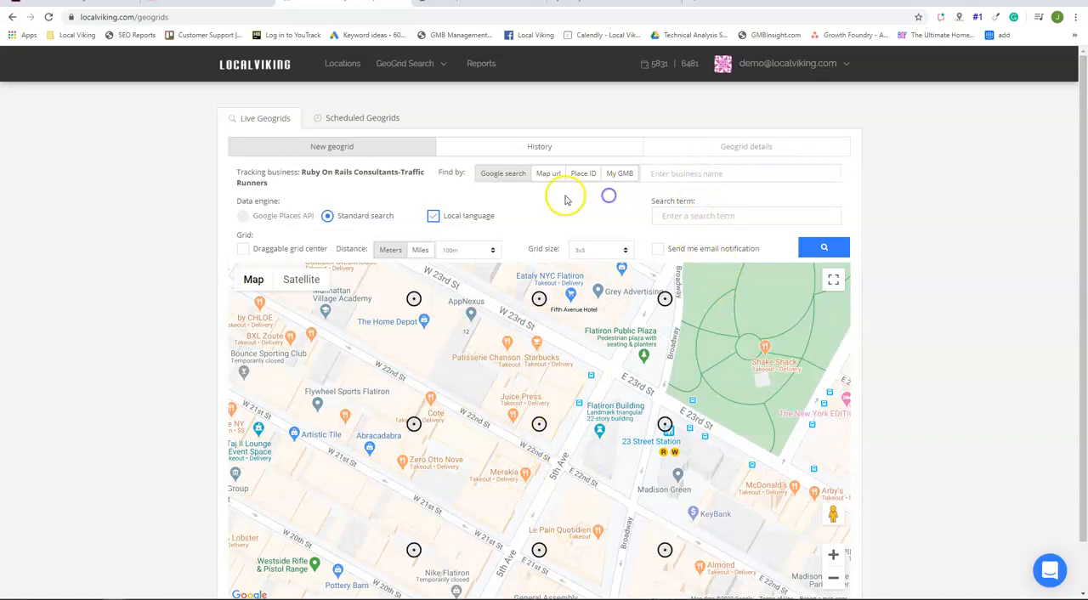
Set Find by to Map url and select the business's Google Maps place URL to copy
left_click(503, 174)
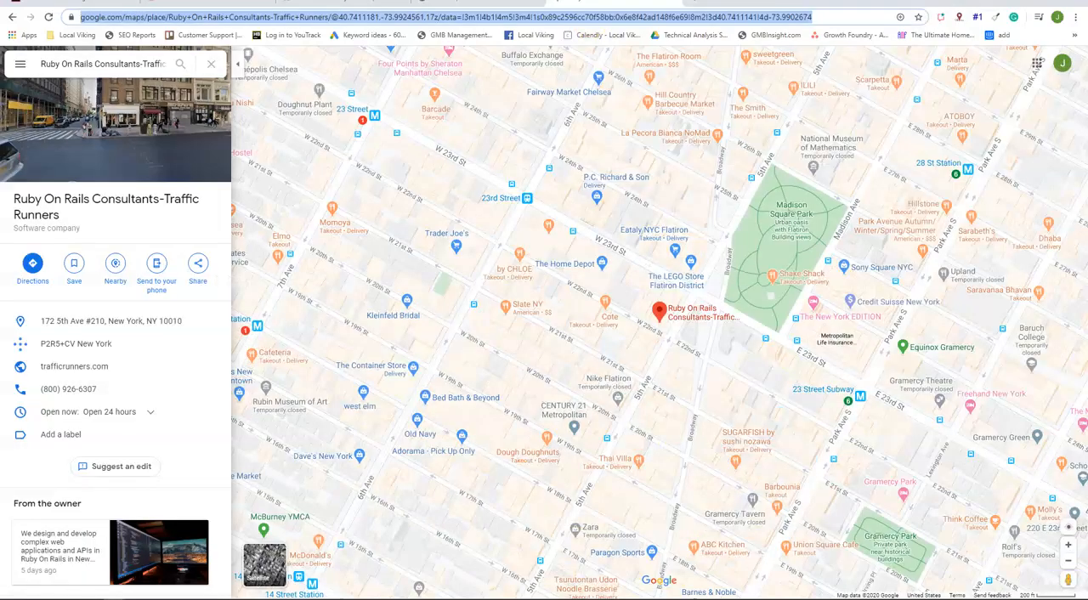
mouse_move(184, 236)
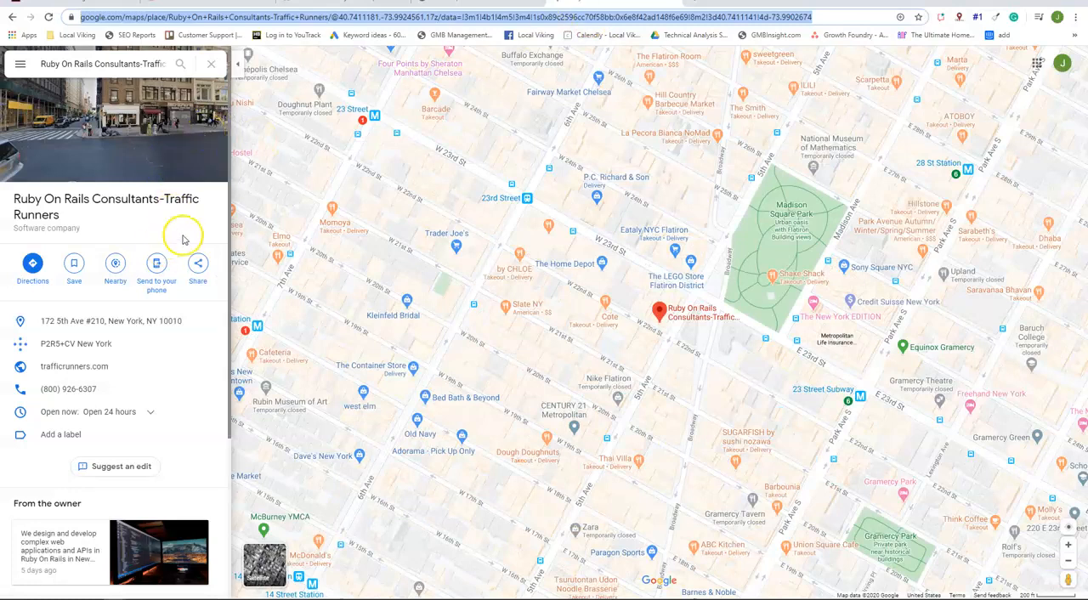
left_click(74, 367)
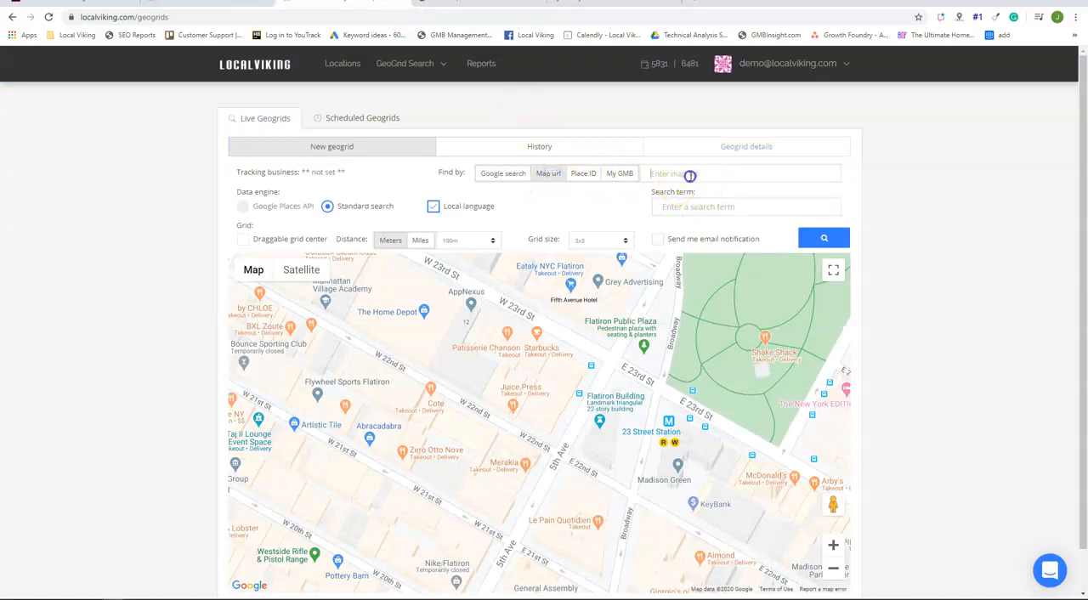
Paste the Maps URL into the map url field, clear the rejected link, and go back to Google Maps
left_click(823, 246)
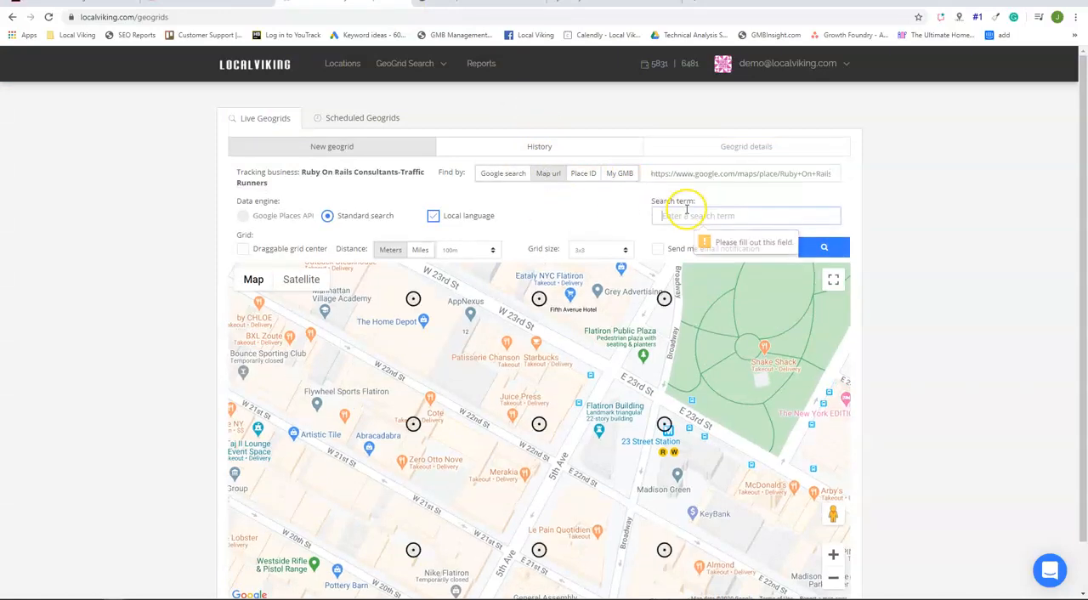
mouse_move(571, 399)
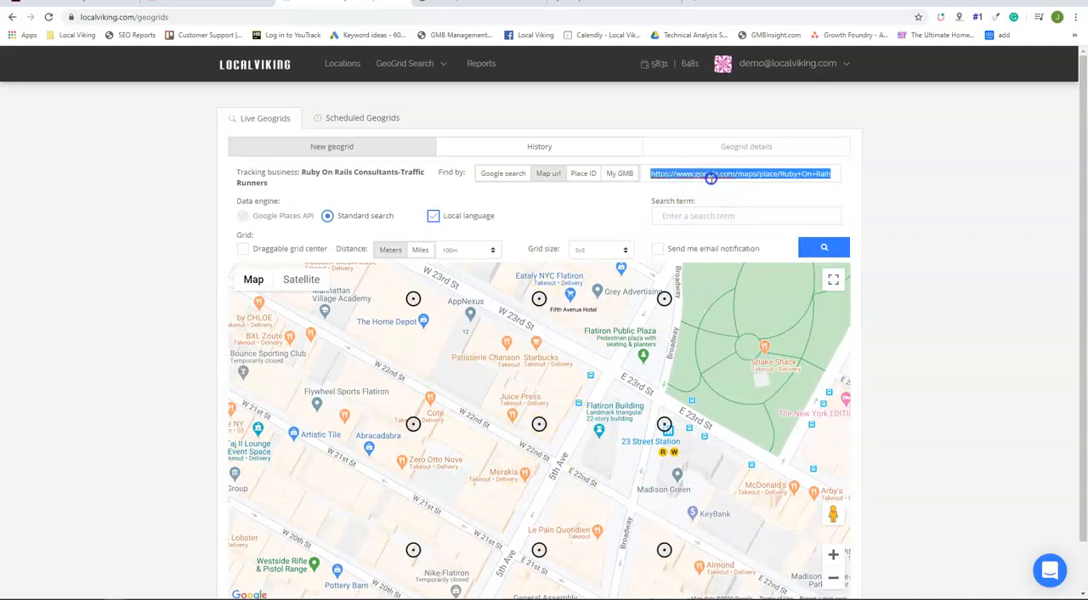
left_click(823, 238)
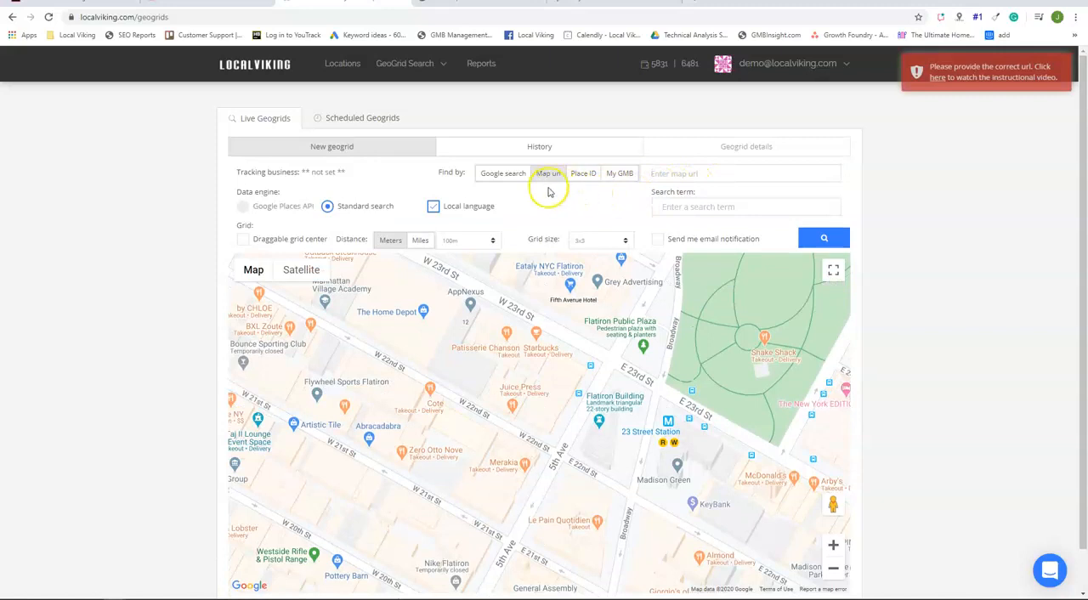
left_click(583, 173)
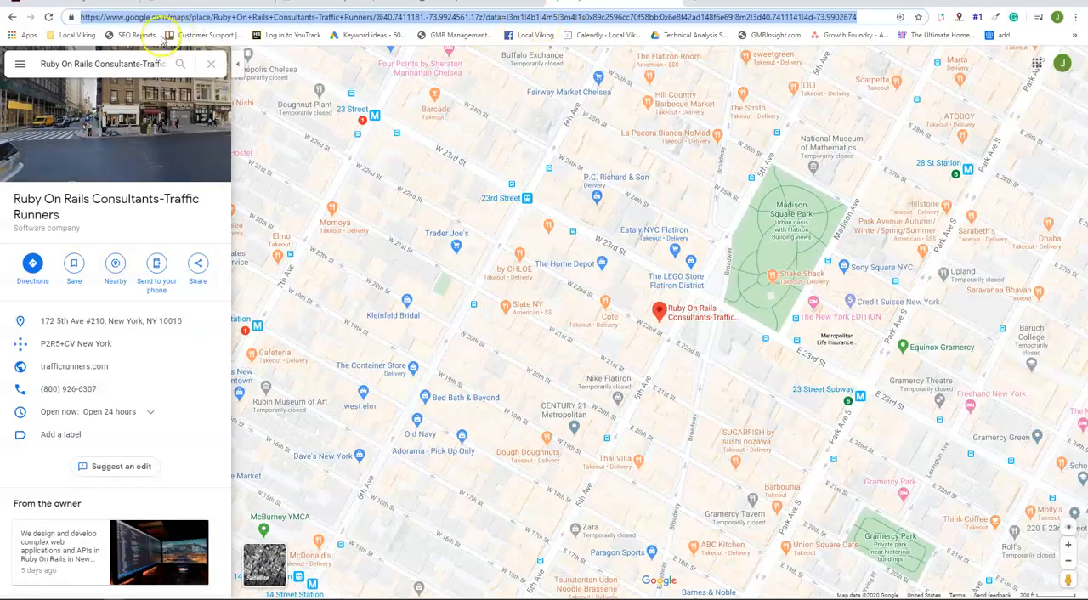
Search Google for 'Ruby On Rails Consultants-Traffic Runners' from the address bar
left_click(12, 17)
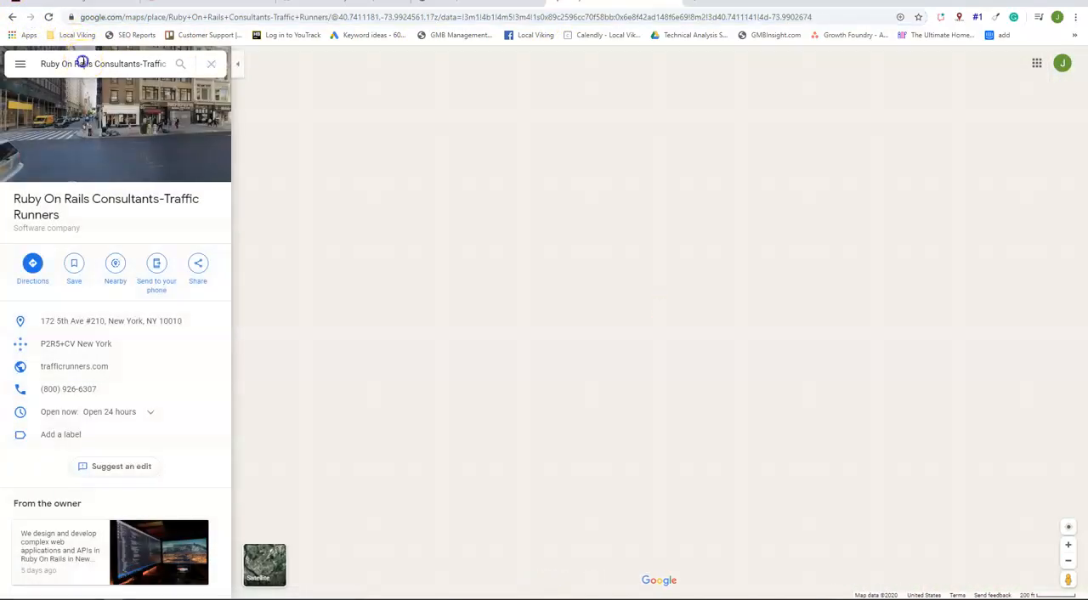
left_click(211, 64)
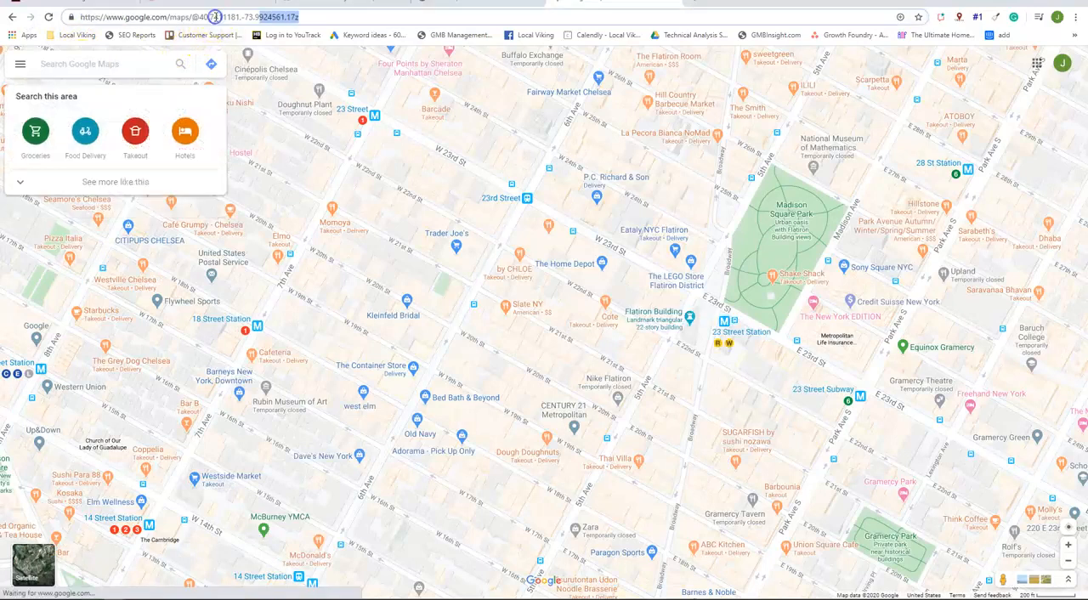
type("Ruby On Rails Consultants-Traffic Runners")
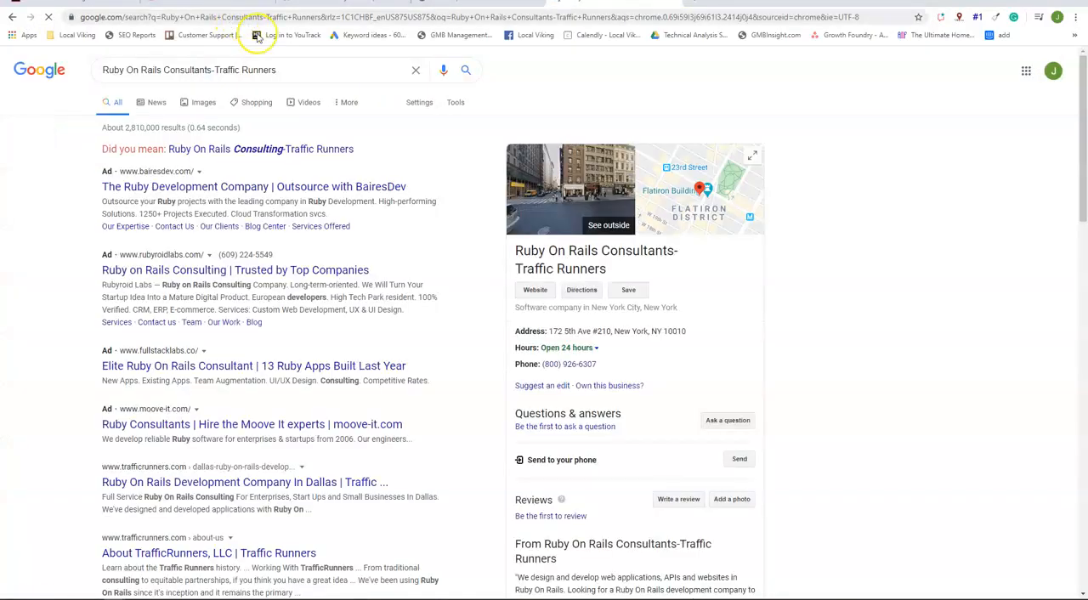
mouse_move(687, 296)
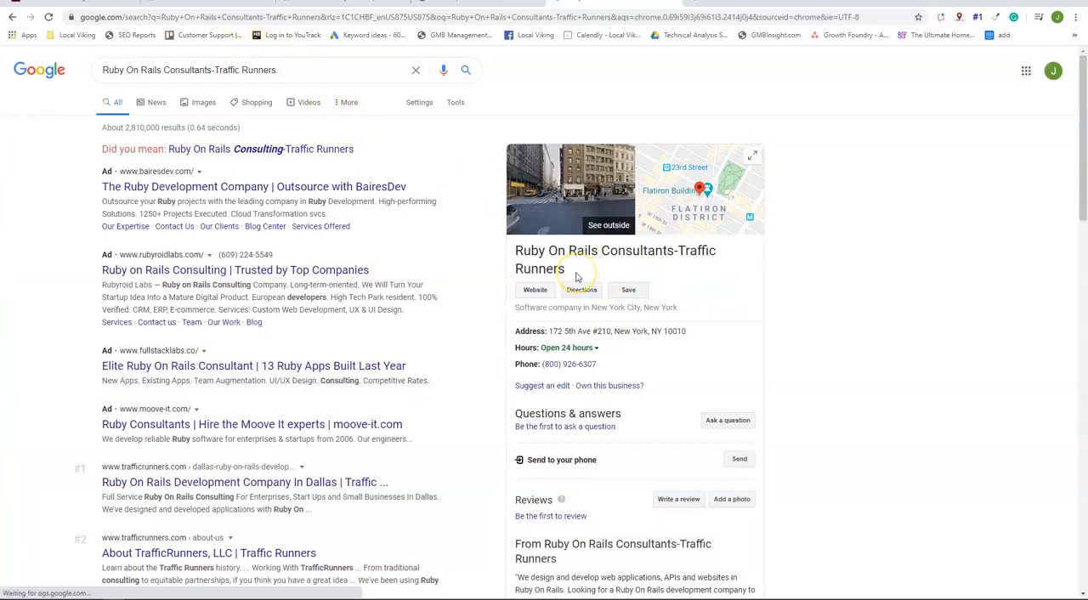
mouse_move(582, 247)
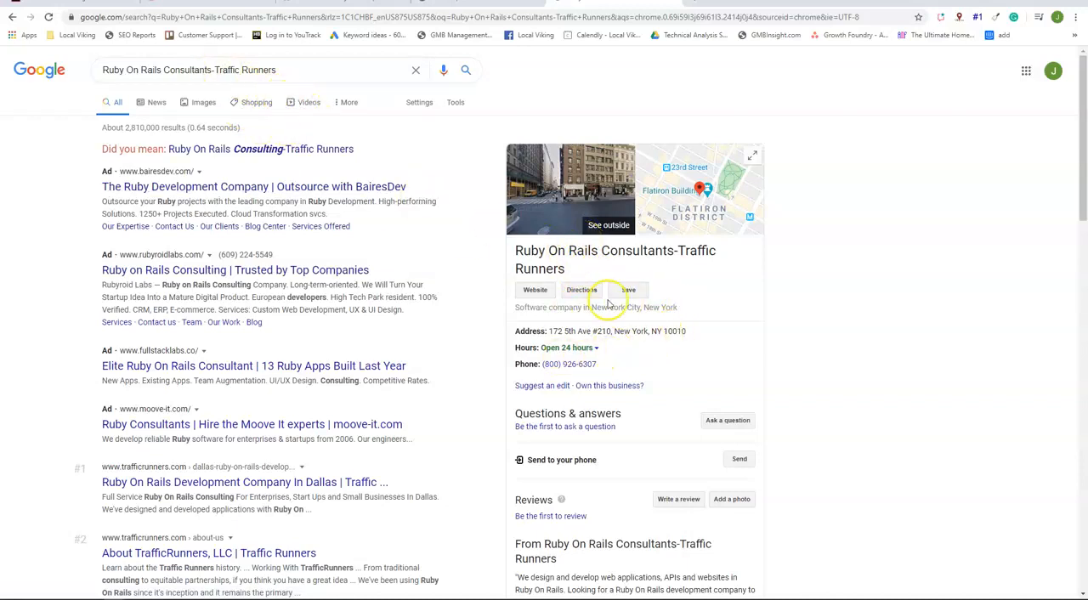
Inspect the panel's 'Write a review' link to find the business's data-pid place ID
scroll("down", 3)
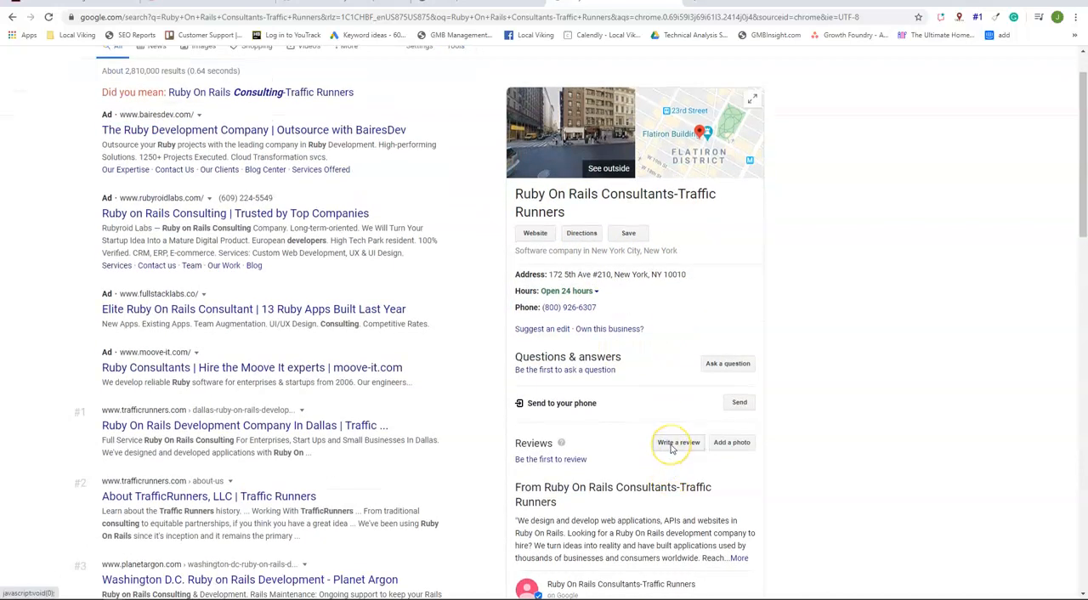
right_click(678, 442)
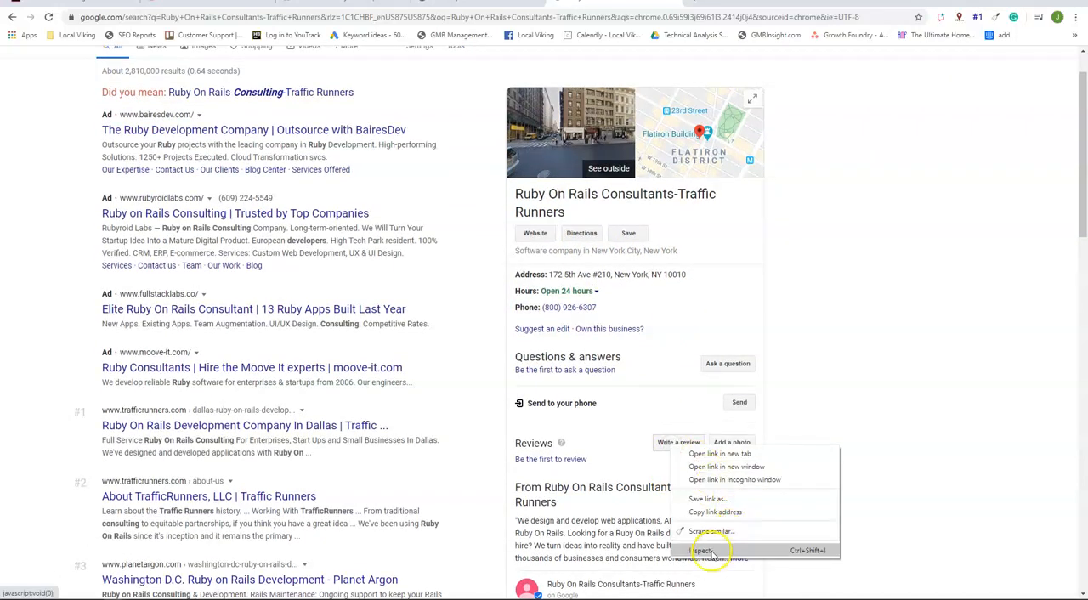
left_click(703, 551)
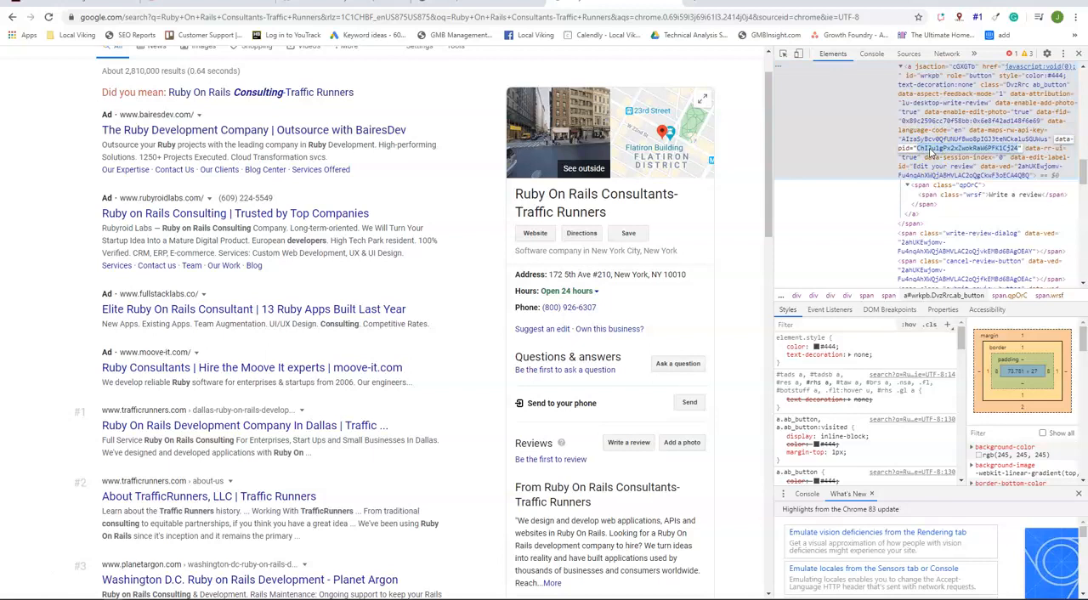
mouse_move(775, 85)
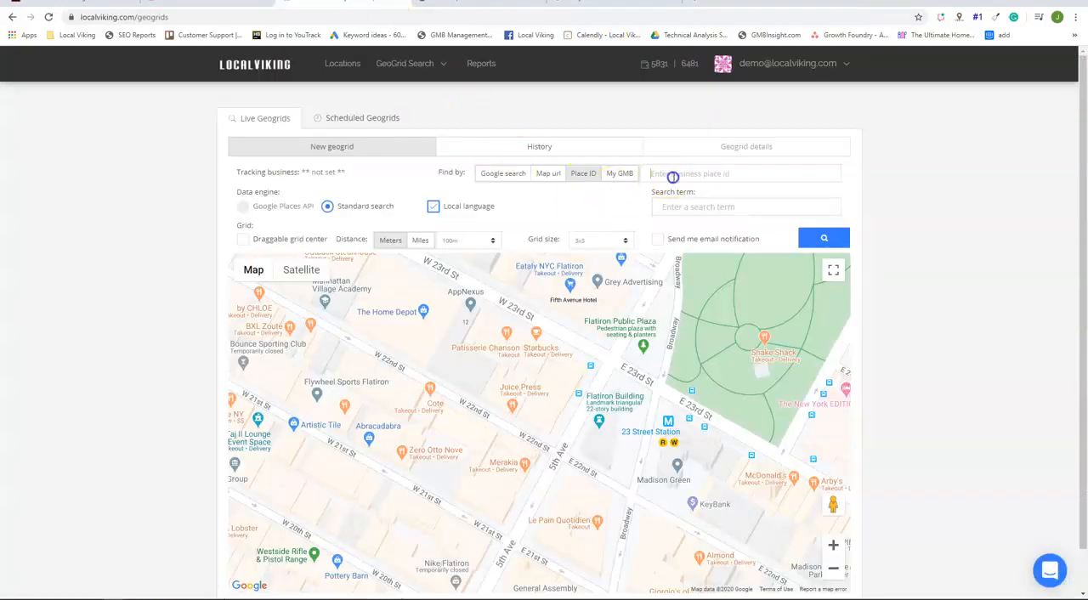
Select the empty Place ID field in Local Viking's geogrid form
left_click(824, 248)
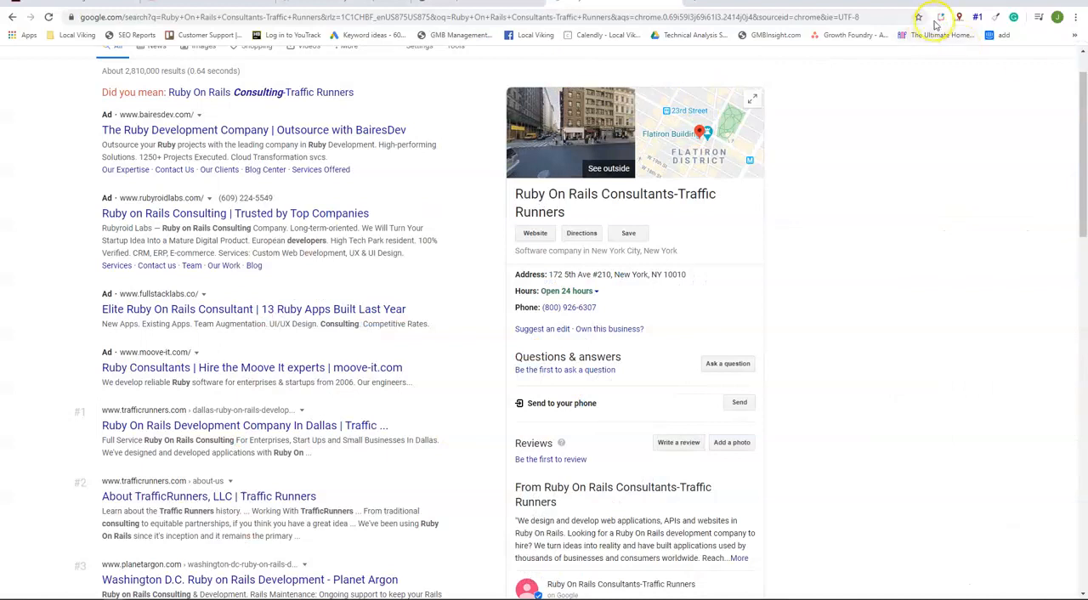
mouse_move(940, 17)
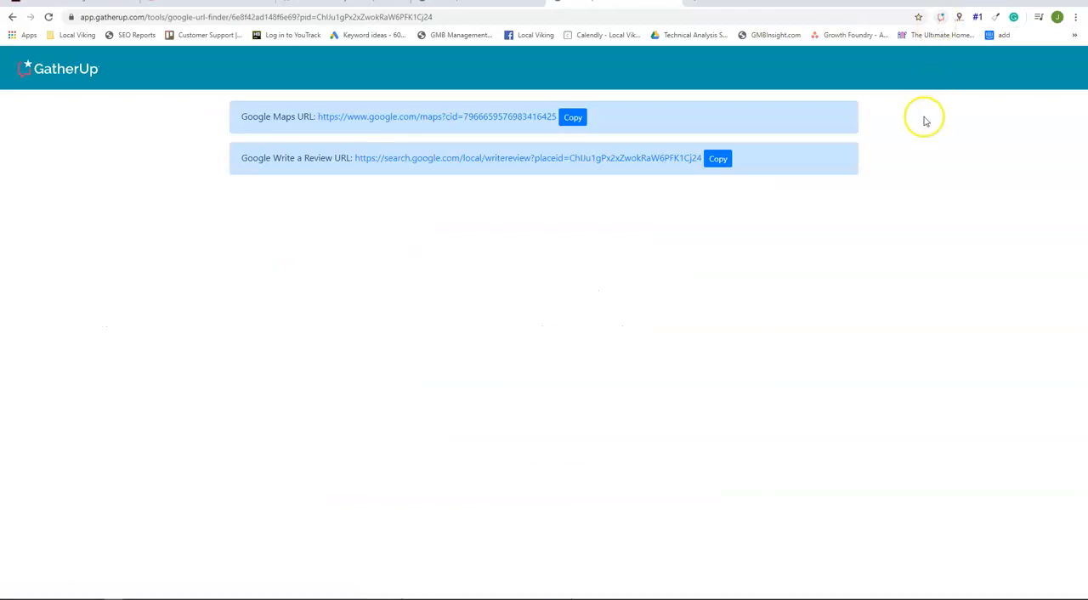
mouse_move(173, 161)
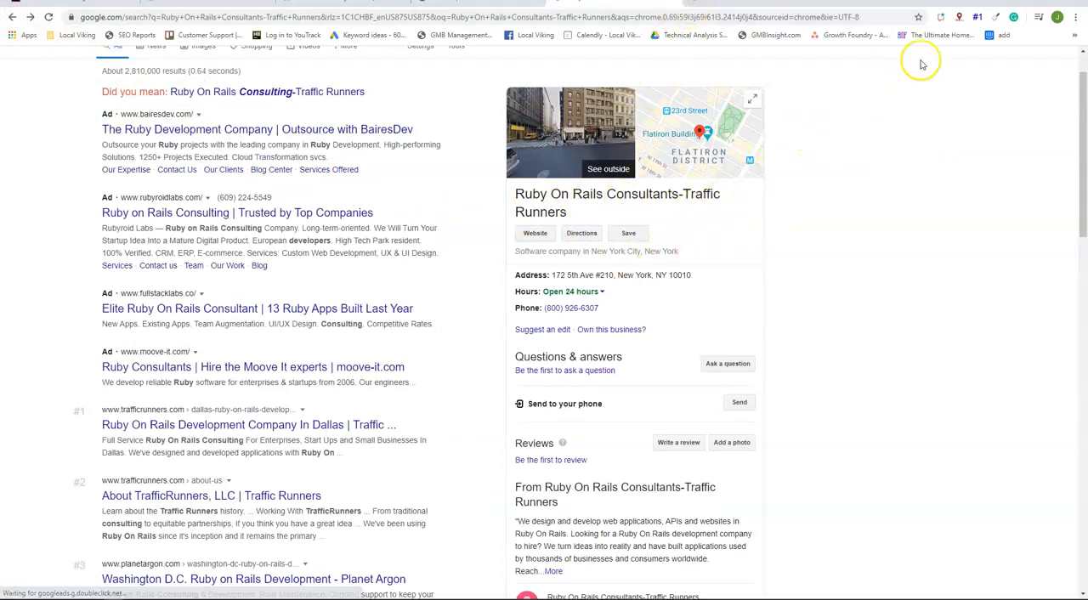
Open the GatherUp extension's URL finder to get the business's place ID links
left_click(941, 17)
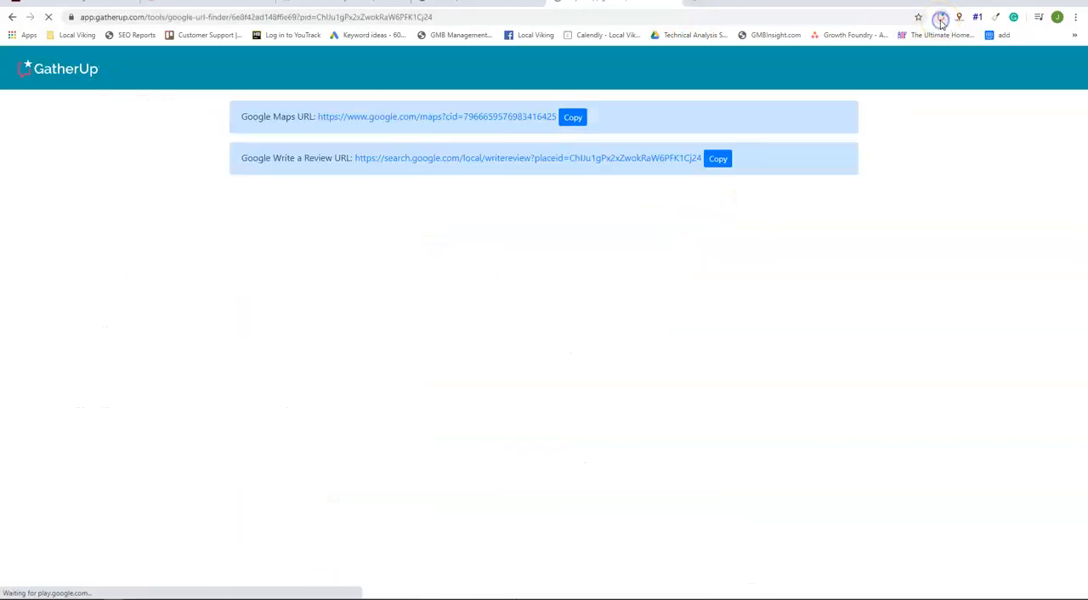
mouse_move(286, 71)
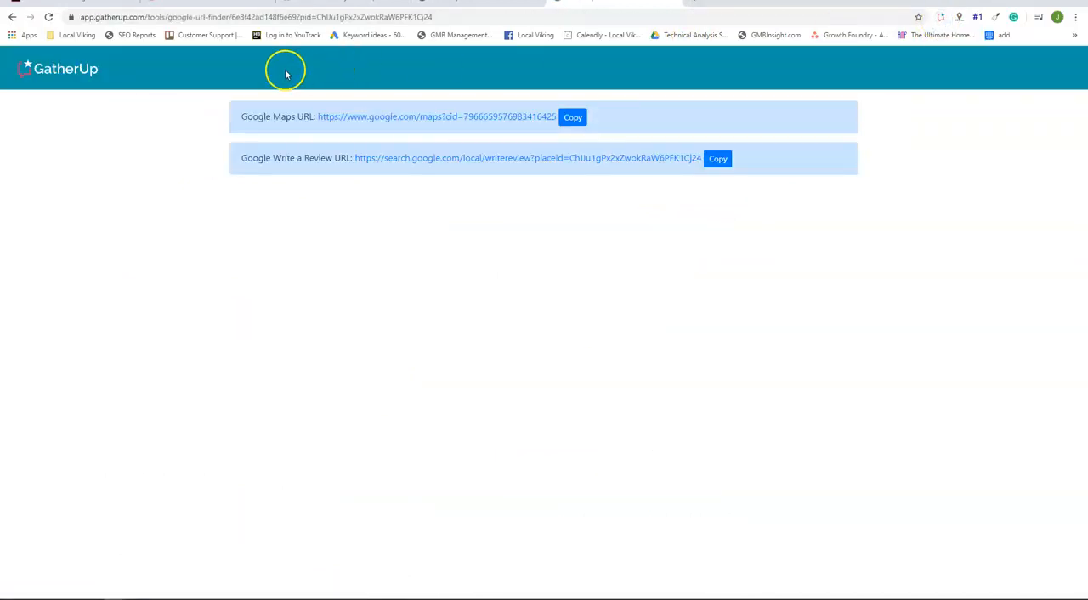
mouse_move(513, 136)
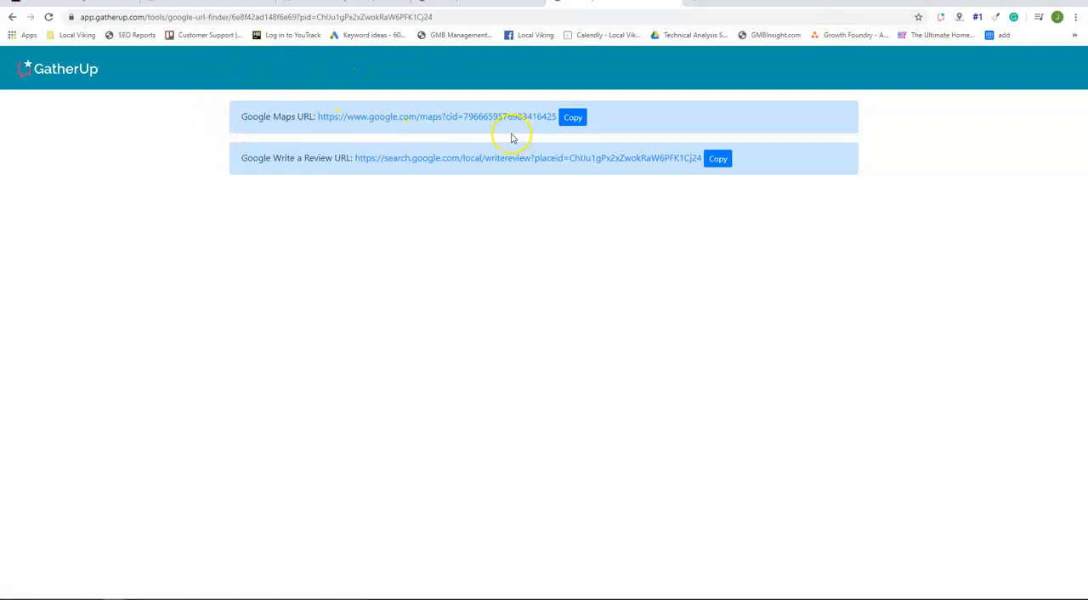
mouse_move(606, 175)
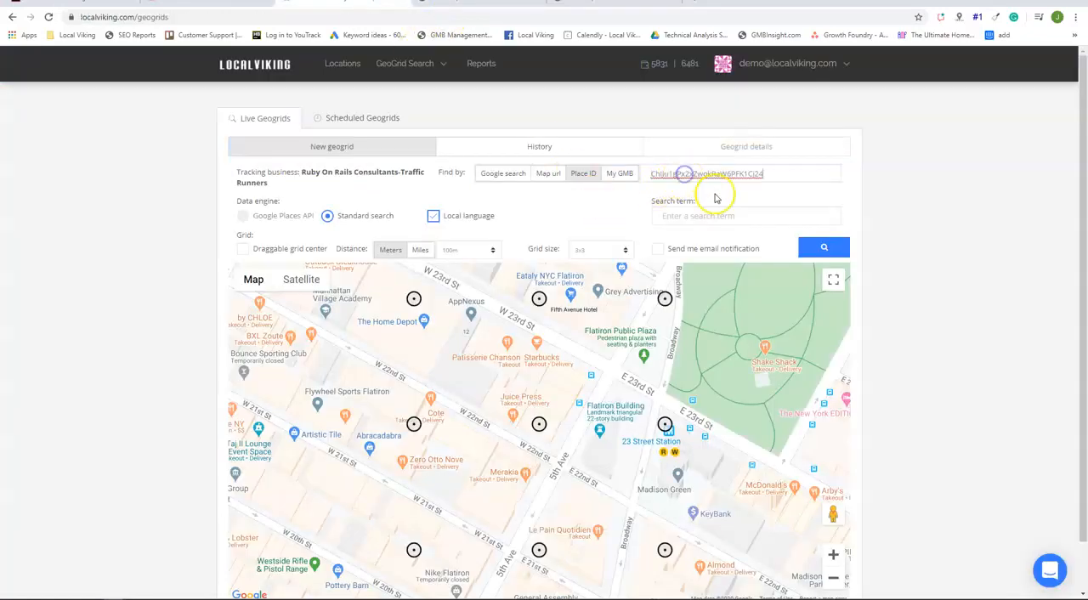
Attempt the geogrid search, then set Find by to My GMB
left_click(823, 248)
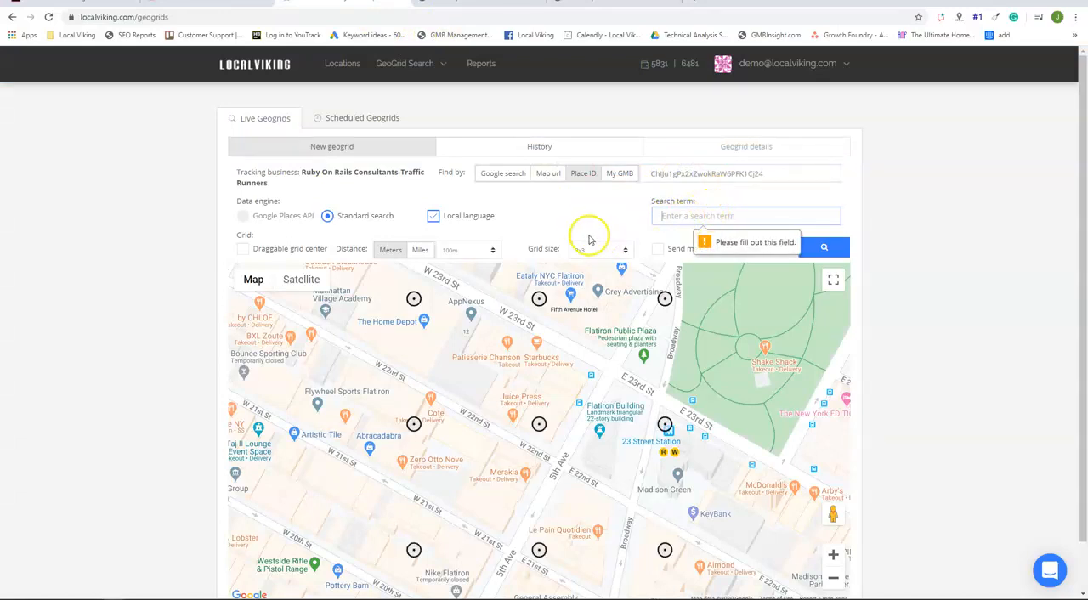
left_click(619, 173)
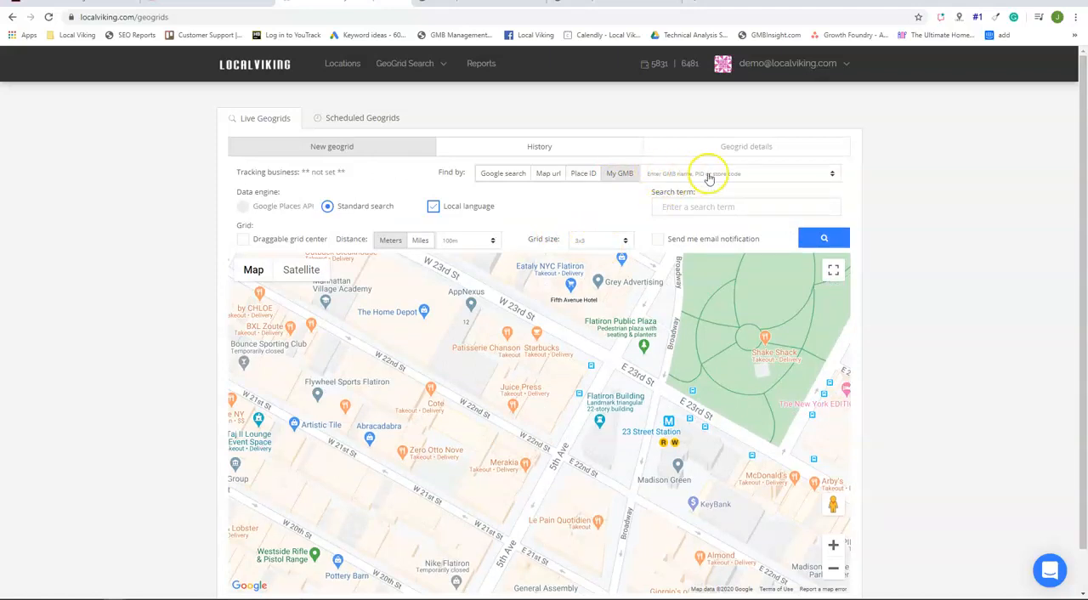
Select Ruby On Rails Consultants-Traffic Runners from the My GMB listings dropdown
left_click(739, 174)
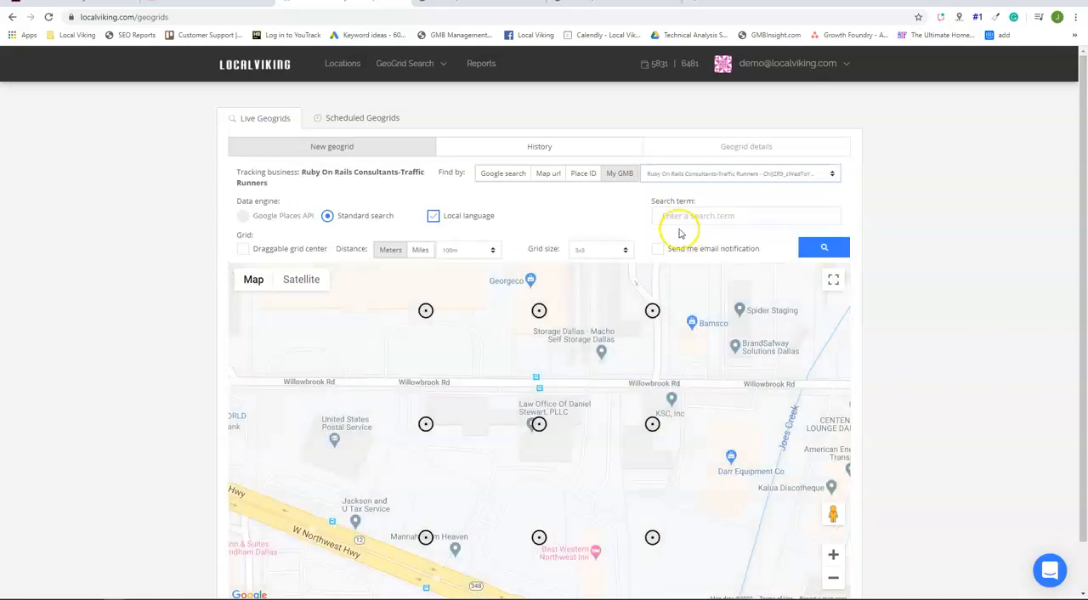
mouse_move(636, 215)
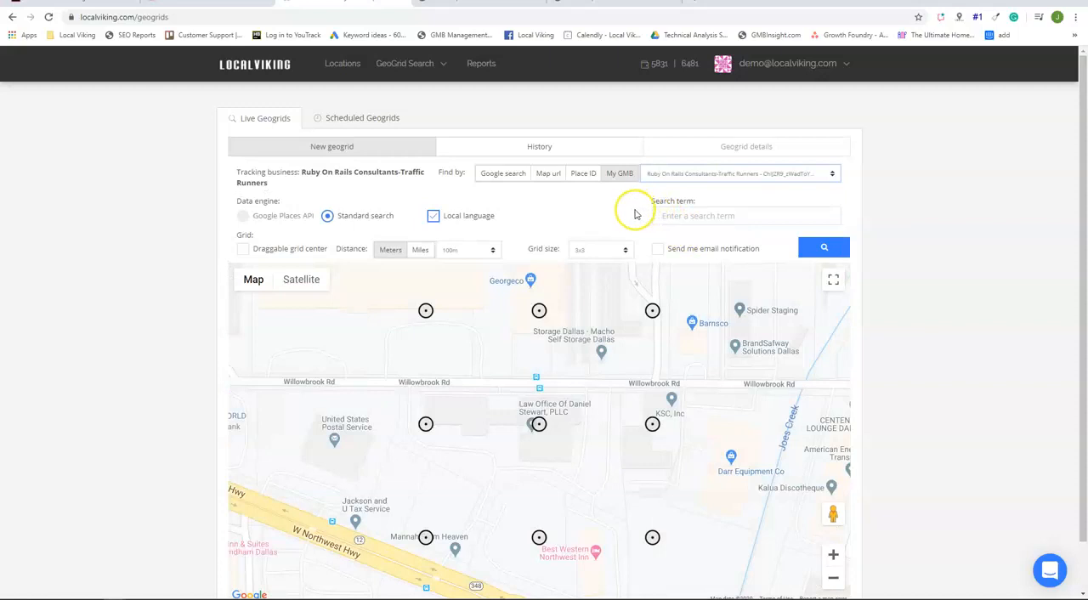
scroll("down", 3)
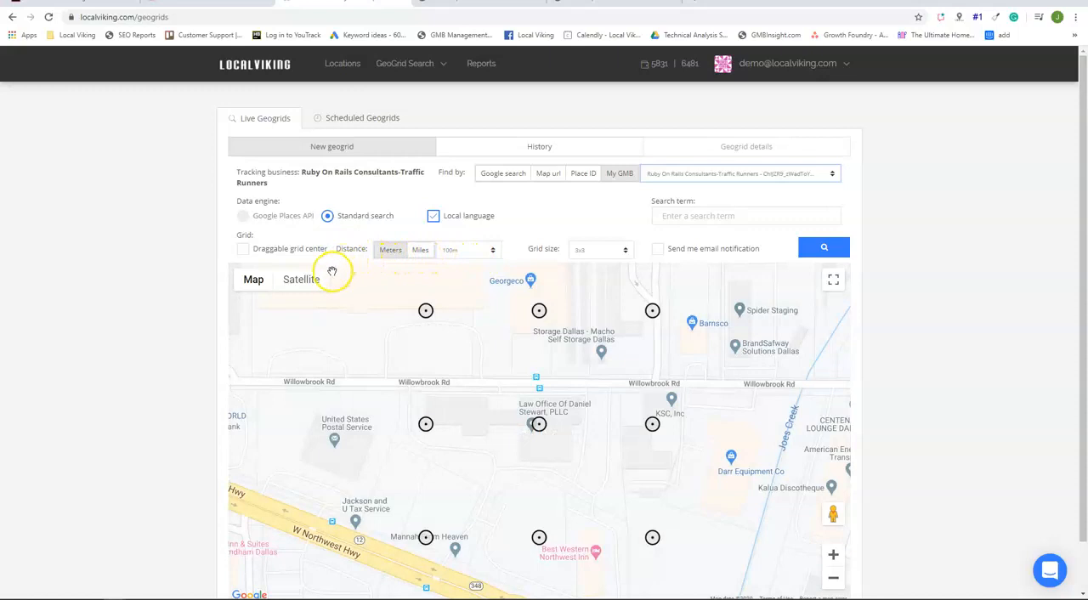
mouse_move(257, 322)
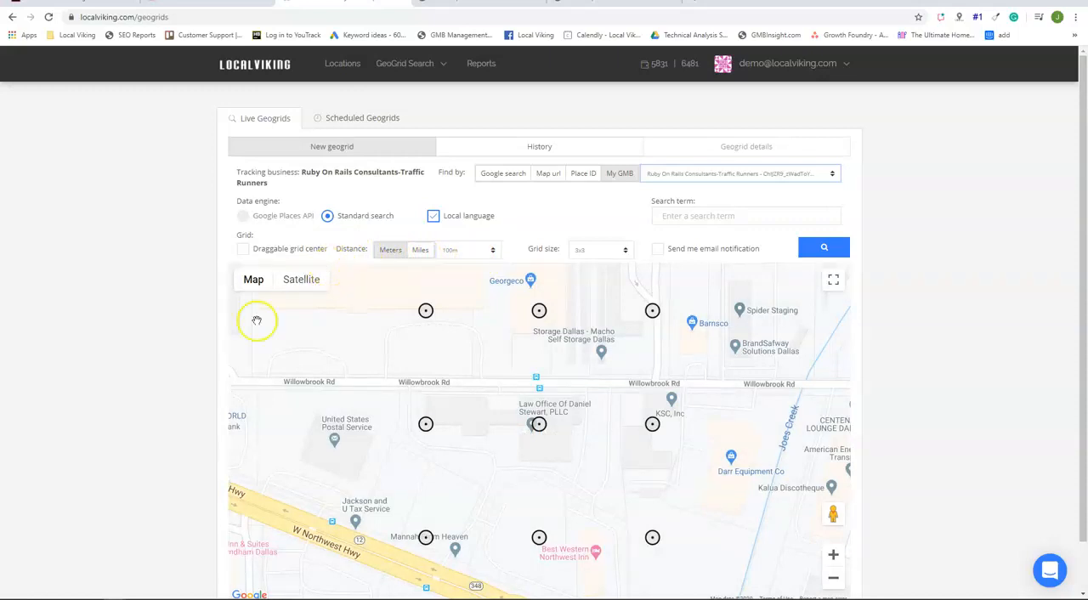